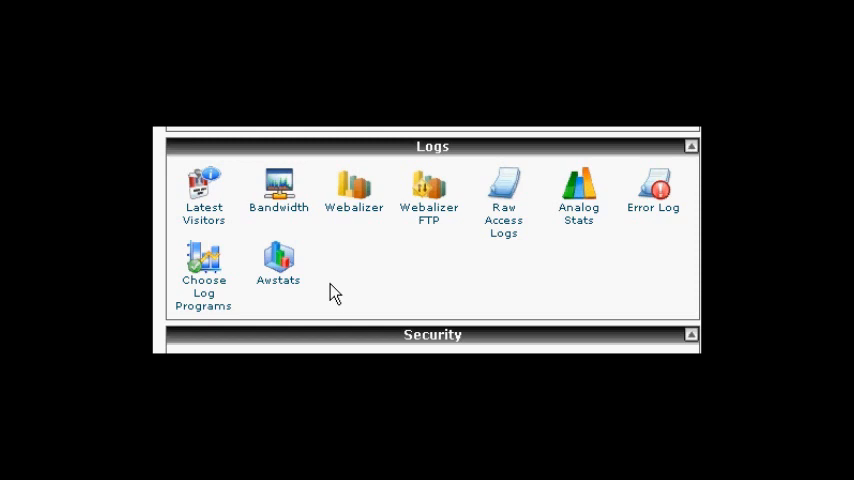
{"action": "mouse_move", "coordinate": [280, 272]}
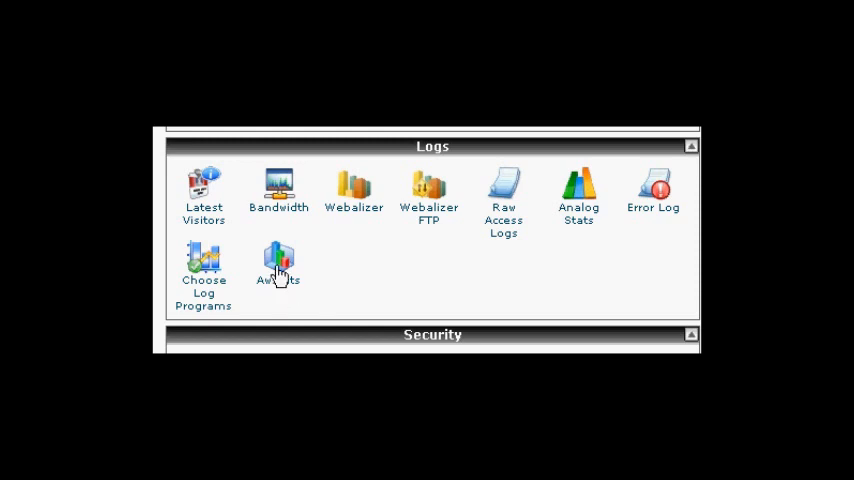
- Open AWStats from cPanel Logs and scroll through the July 2011 summary and monthly history
{"action": "left_click", "coordinate": [278, 262]}
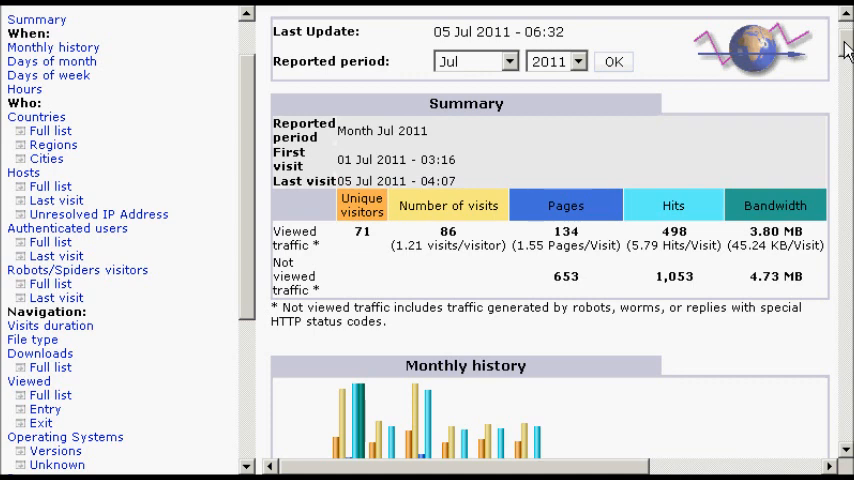
{"action": "scroll", "scroll_direction": "down", "scroll_amount": 3}
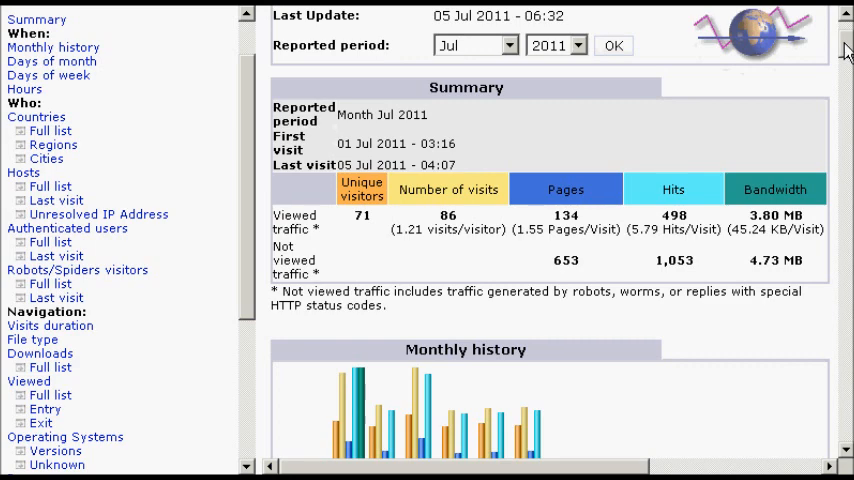
{"action": "scroll", "scroll_direction": "down", "scroll_amount": 3}
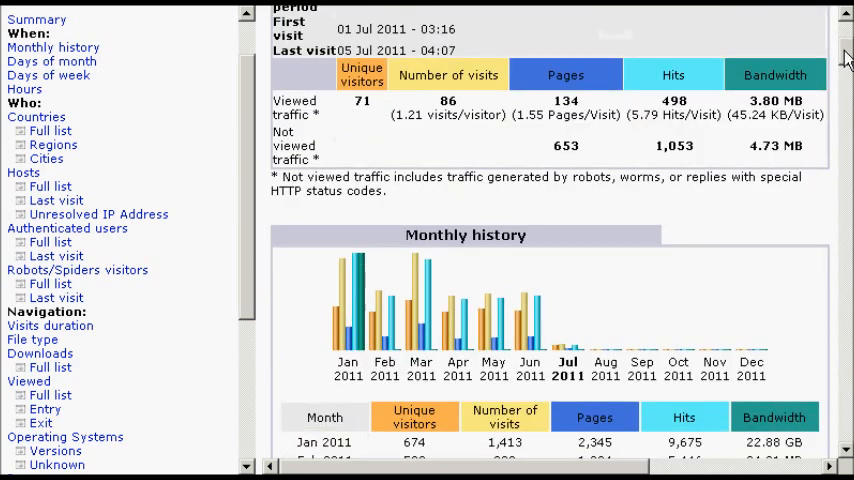
{"action": "scroll", "scroll_direction": "down", "scroll_amount": 3}
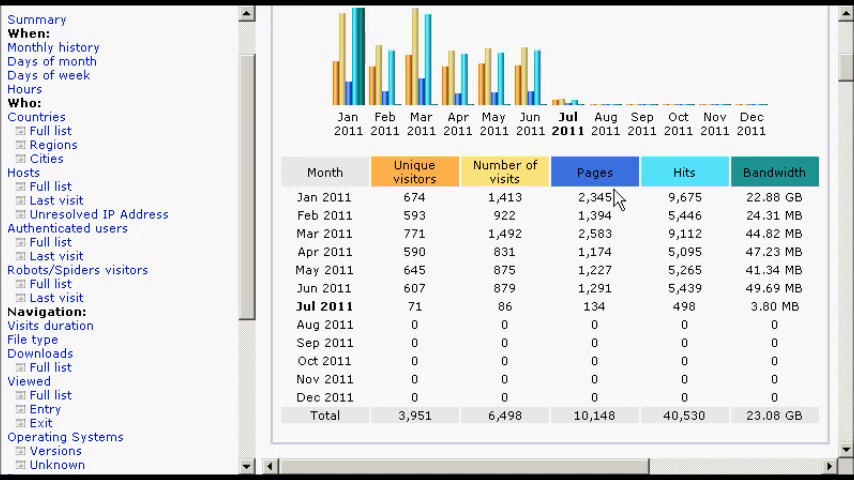
{"action": "mouse_move", "coordinate": [596, 172]}
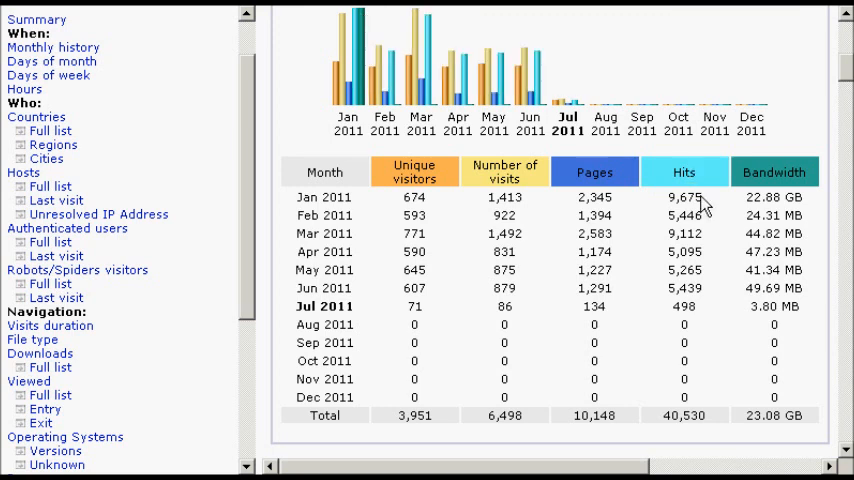
{"action": "mouse_move", "coordinate": [774, 172]}
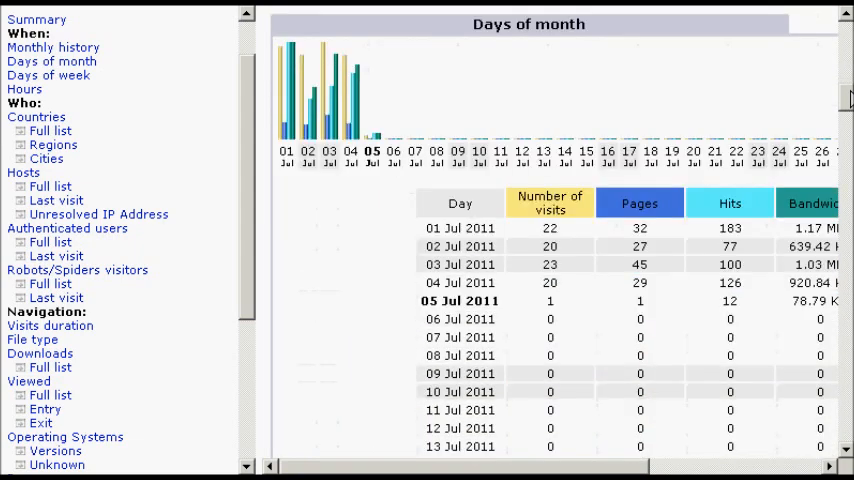
- Scroll past the days of month, days of week and hours tables to Countries (Top 10)
{"action": "scroll", "scroll_direction": "down", "scroll_amount": 3}
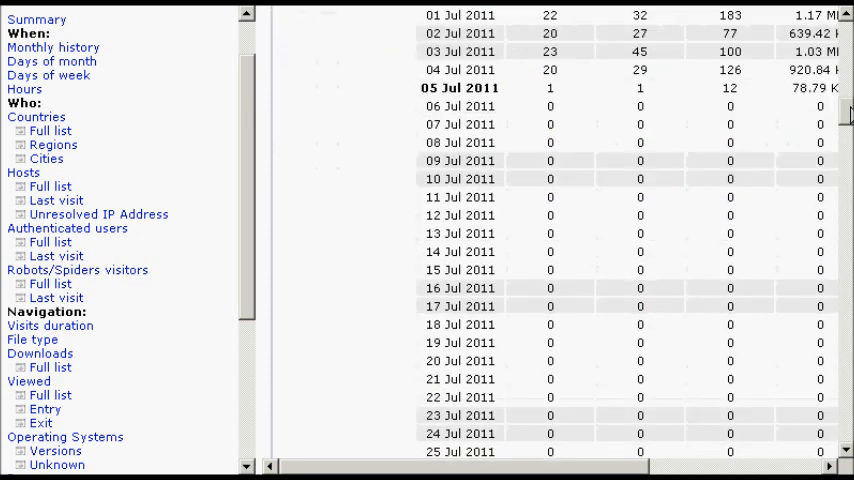
{"action": "scroll", "scroll_direction": "down", "scroll_amount": 3}
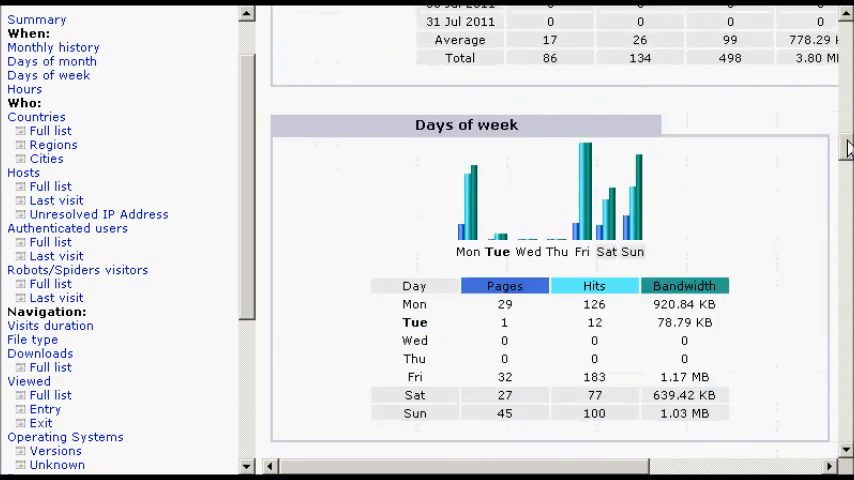
{"action": "scroll", "scroll_direction": "down", "scroll_amount": 3}
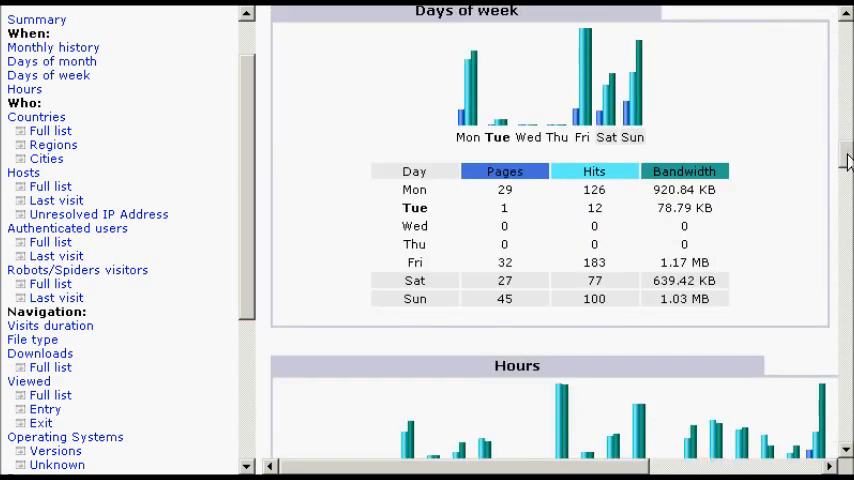
{"action": "scroll", "scroll_direction": "down", "scroll_amount": 3}
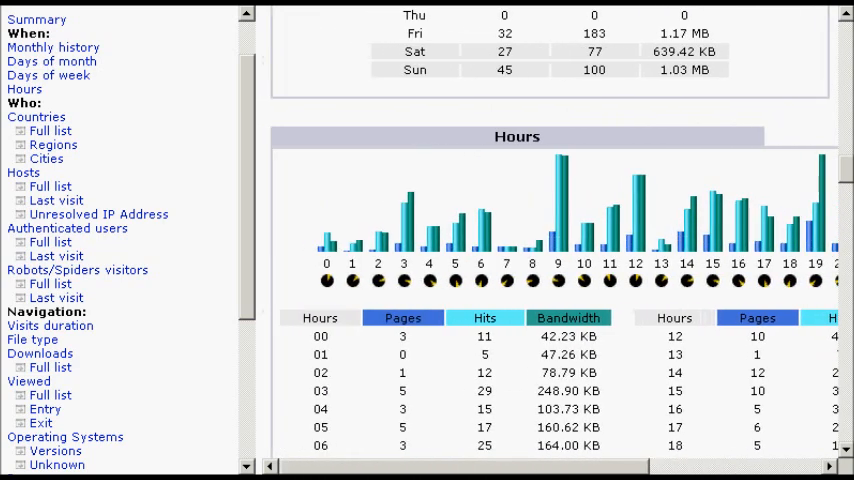
{"action": "scroll", "scroll_direction": "down", "scroll_amount": 3}
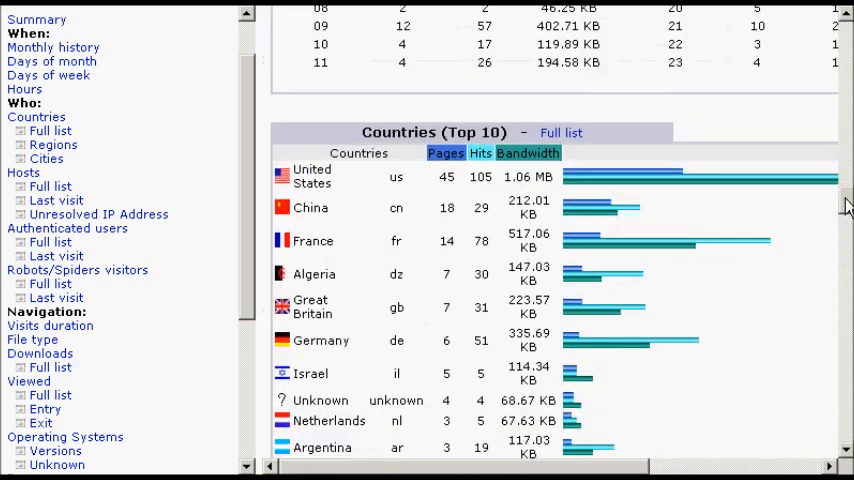
- Scroll through the top-10 countries table with its 'Others' total down to Hosts (Top 10)
{"action": "scroll", "scroll_direction": "down", "scroll_amount": 3}
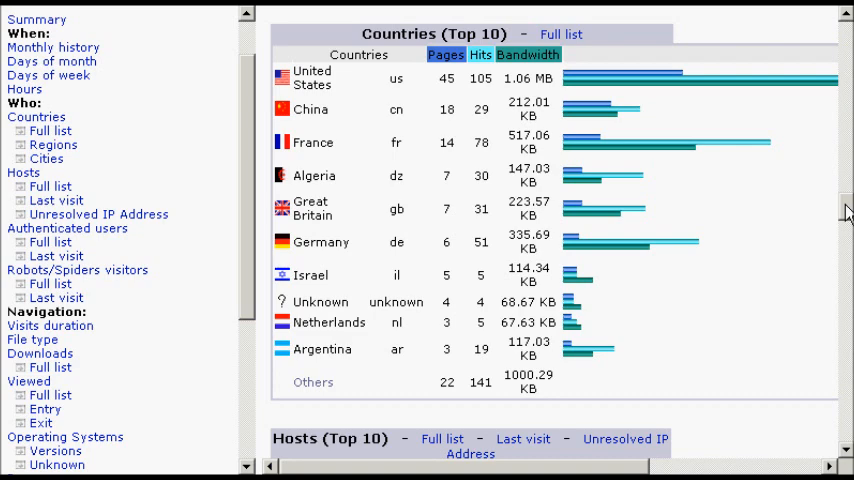
{"action": "scroll", "scroll_direction": "down", "scroll_amount": 3}
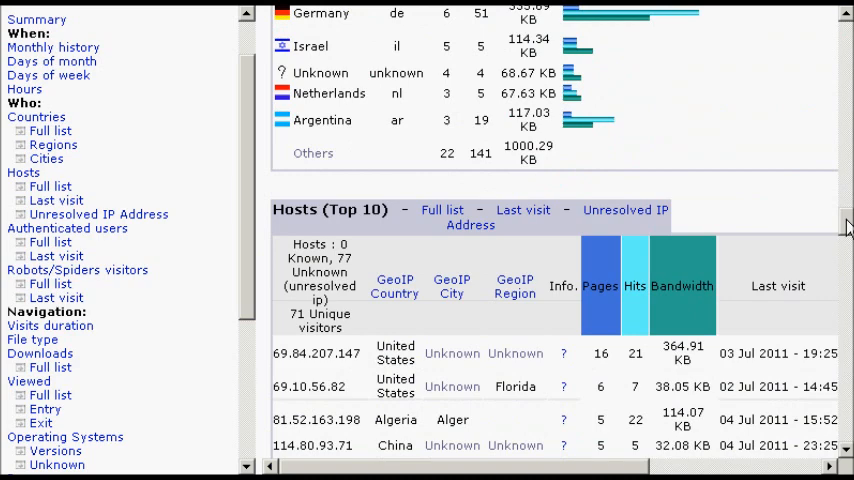
- Scroll through the hosts, authenticated users and robots/spiders tables to Visits duration
{"action": "scroll", "scroll_direction": "down", "scroll_amount": 3}
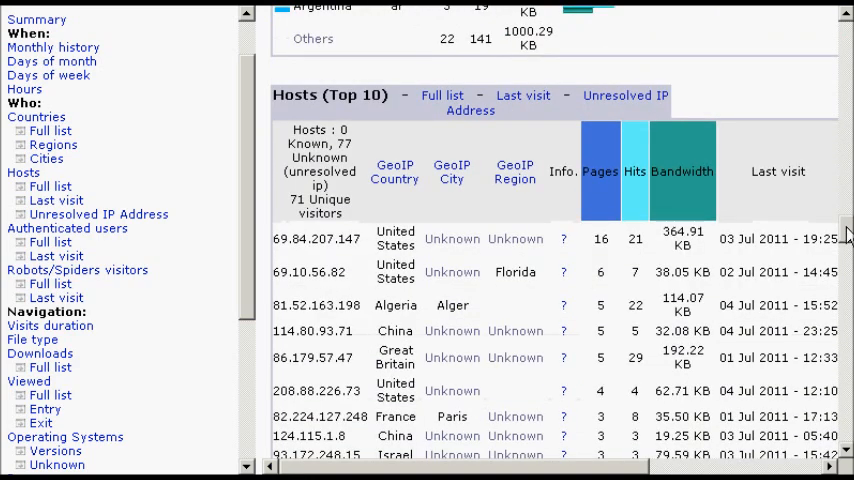
{"action": "scroll", "scroll_direction": "down", "scroll_amount": 3}
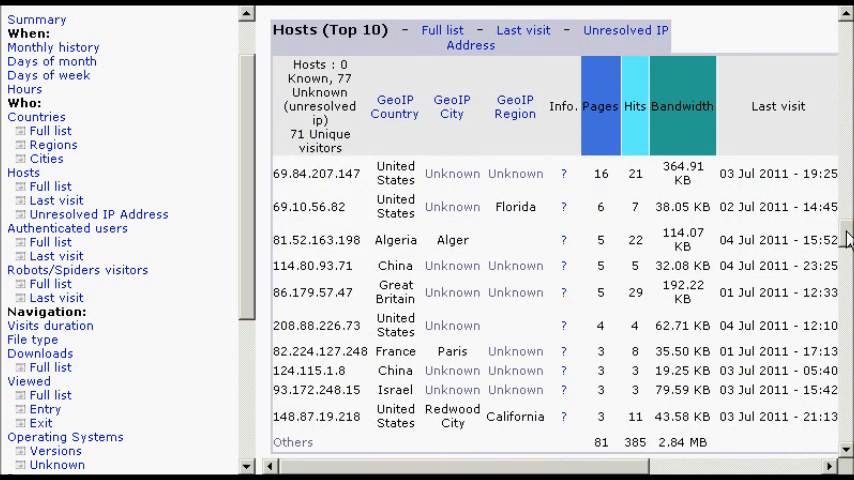
{"action": "scroll", "scroll_direction": "down", "scroll_amount": 3}
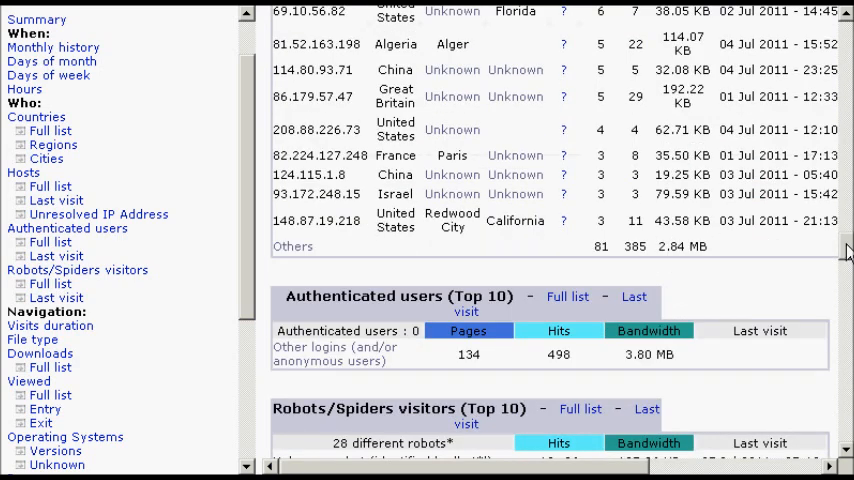
{"action": "scroll", "scroll_direction": "down", "scroll_amount": 3}
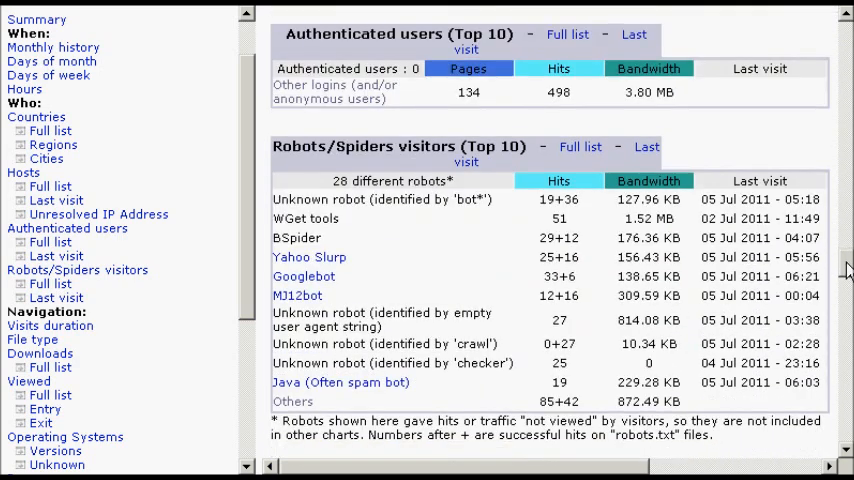
{"action": "scroll", "scroll_direction": "down", "scroll_amount": 3}
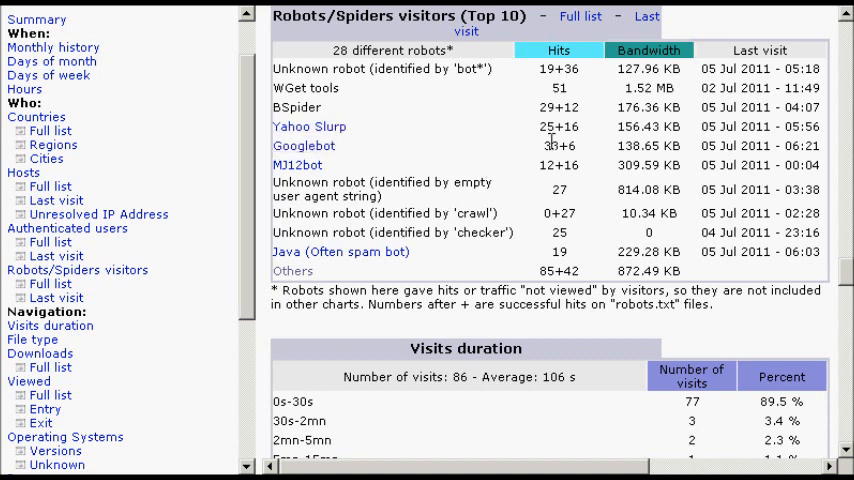
{"action": "scroll", "scroll_direction": "down", "scroll_amount": 3}
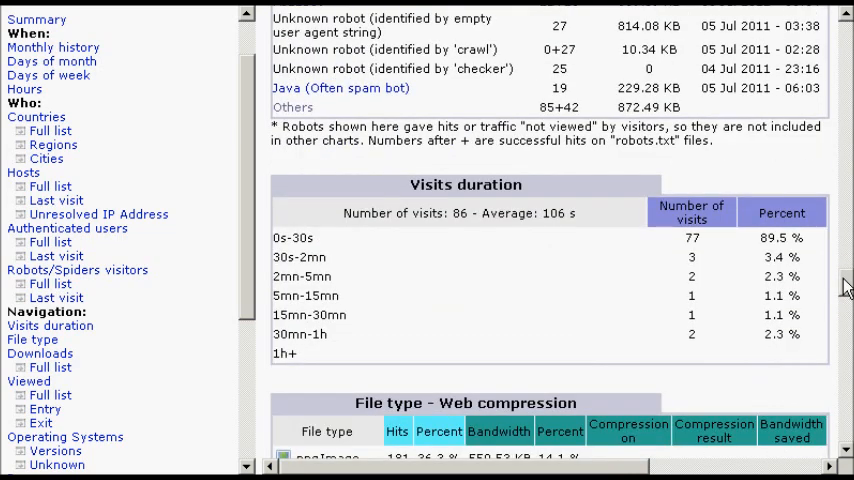
- Scroll past file types, downloads, top pages and operating systems to Browsers (Top 10)
{"action": "scroll", "scroll_direction": "down", "scroll_amount": 3}
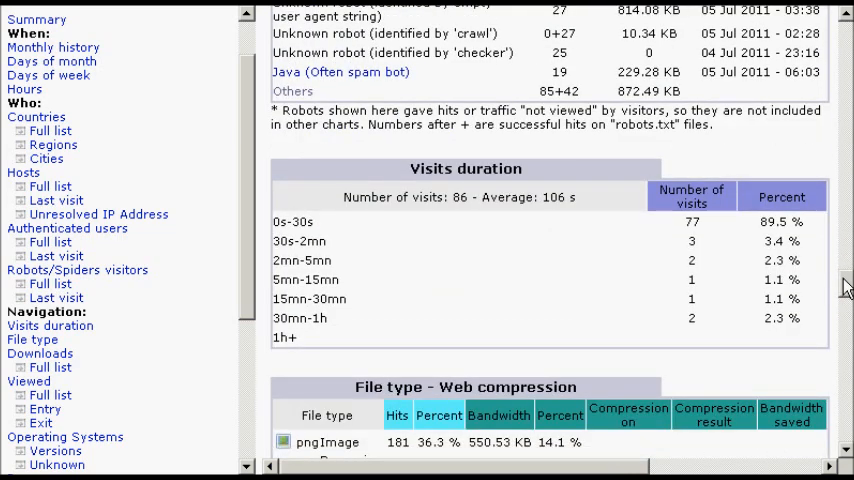
{"action": "scroll", "scroll_direction": "down", "scroll_amount": 3}
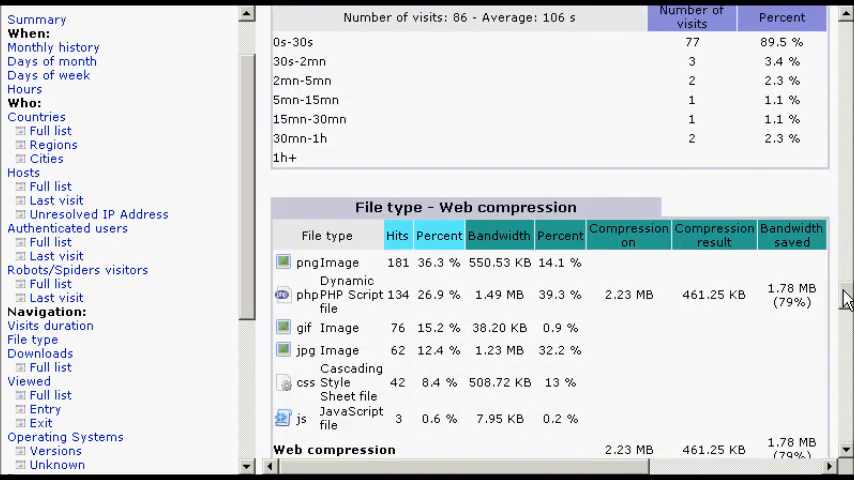
{"action": "scroll", "scroll_direction": "down", "scroll_amount": 3}
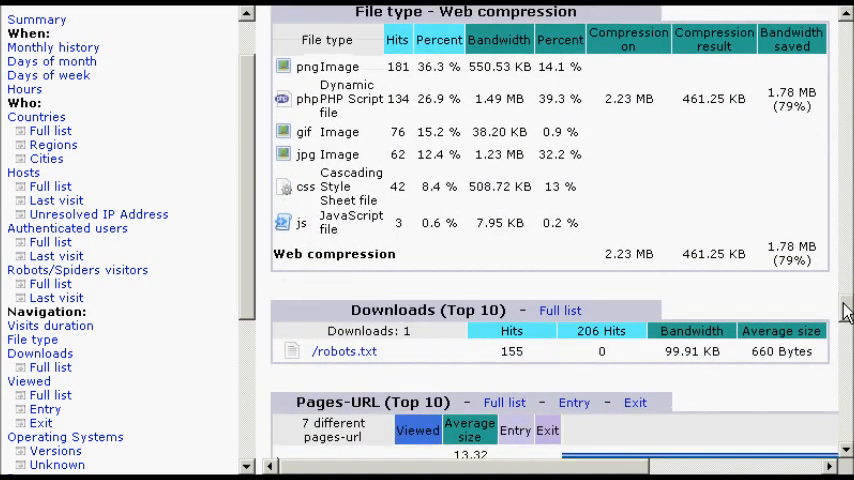
{"action": "scroll", "scroll_direction": "down", "scroll_amount": 3}
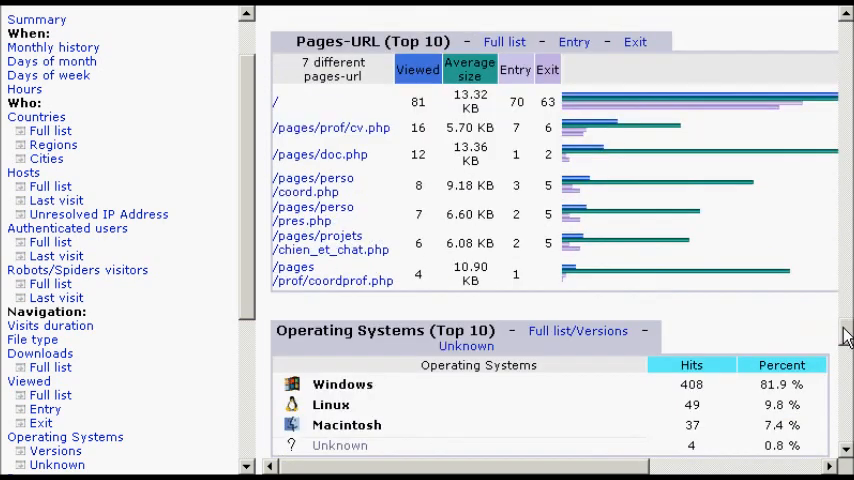
{"action": "scroll", "scroll_direction": "down", "scroll_amount": 3}
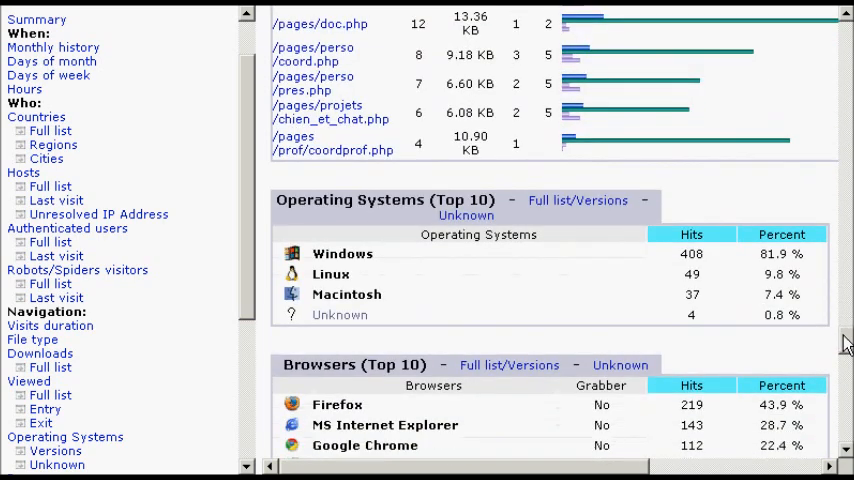